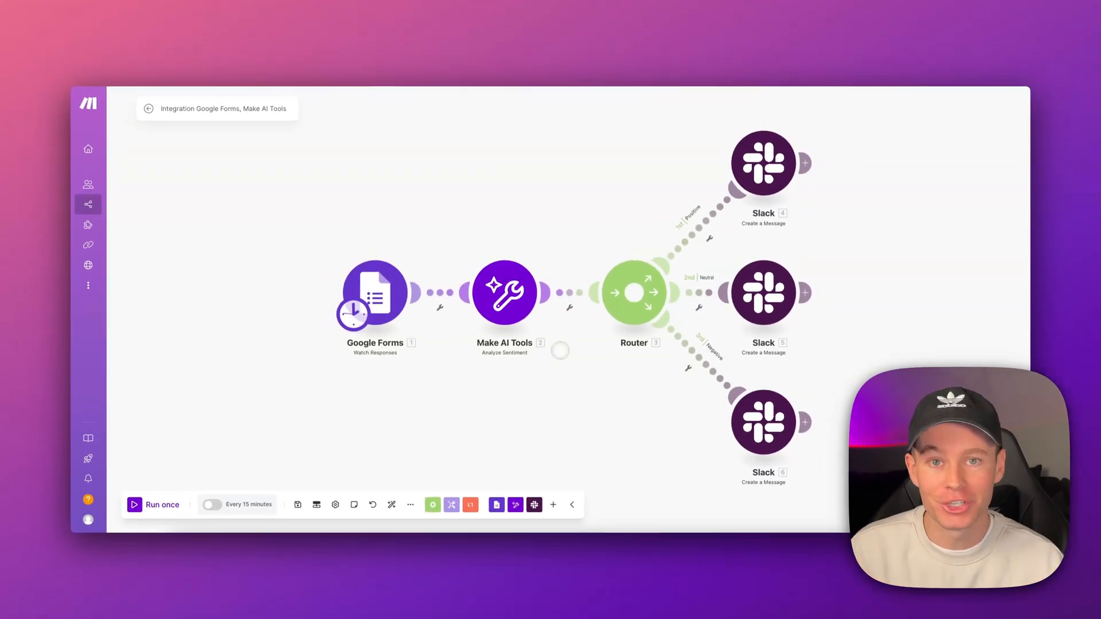
Open the Analyze Sentiment module to review its feedback-answer Text to analyze mapping
left_click(504, 293)
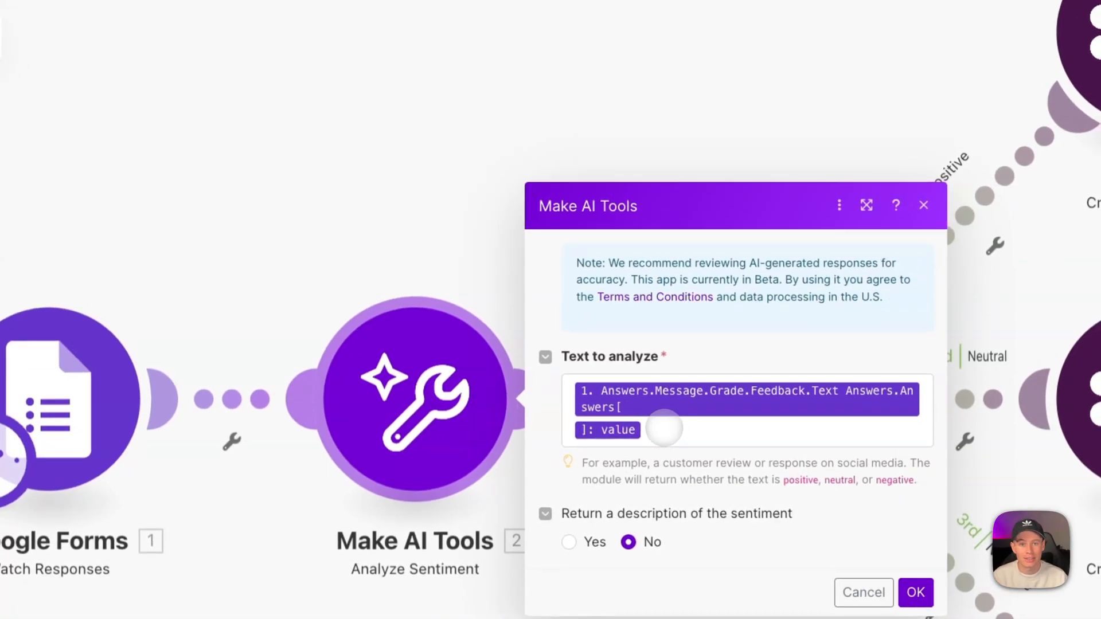
left_click(915, 592)
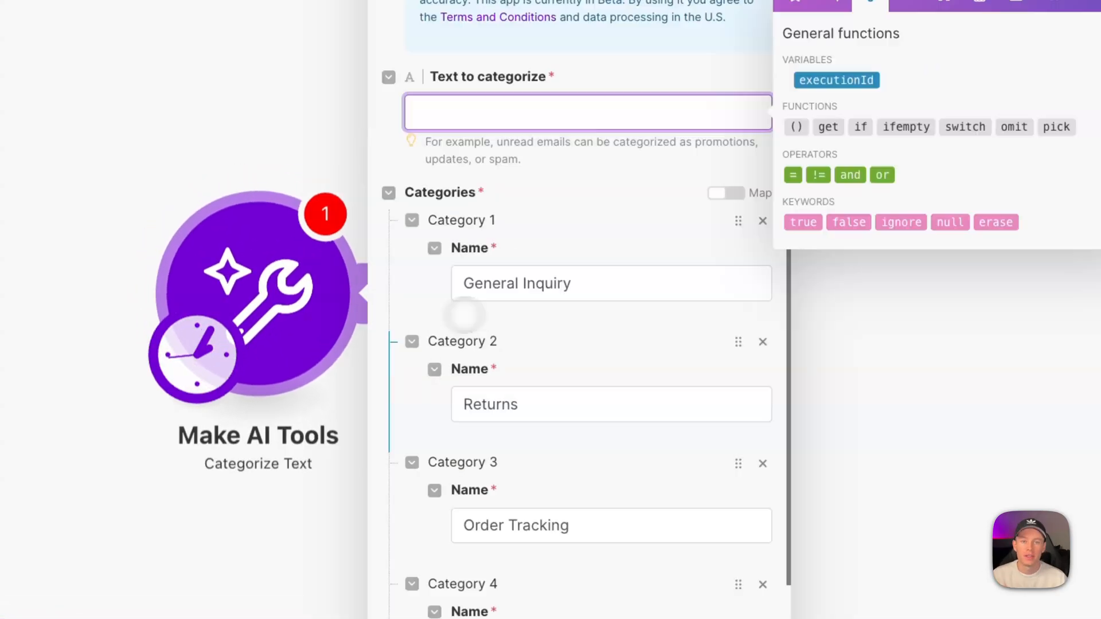
Review the four Categorize Text categories, ending with Positive Feedback, and confirm with OK
scroll("down", 3)
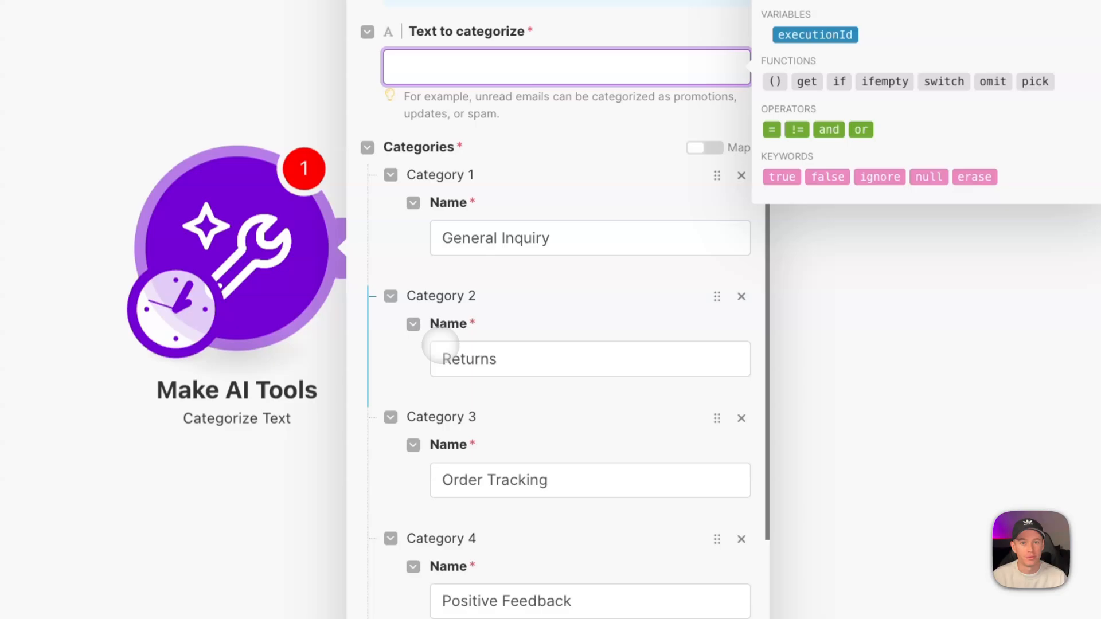
scroll("down", 3)
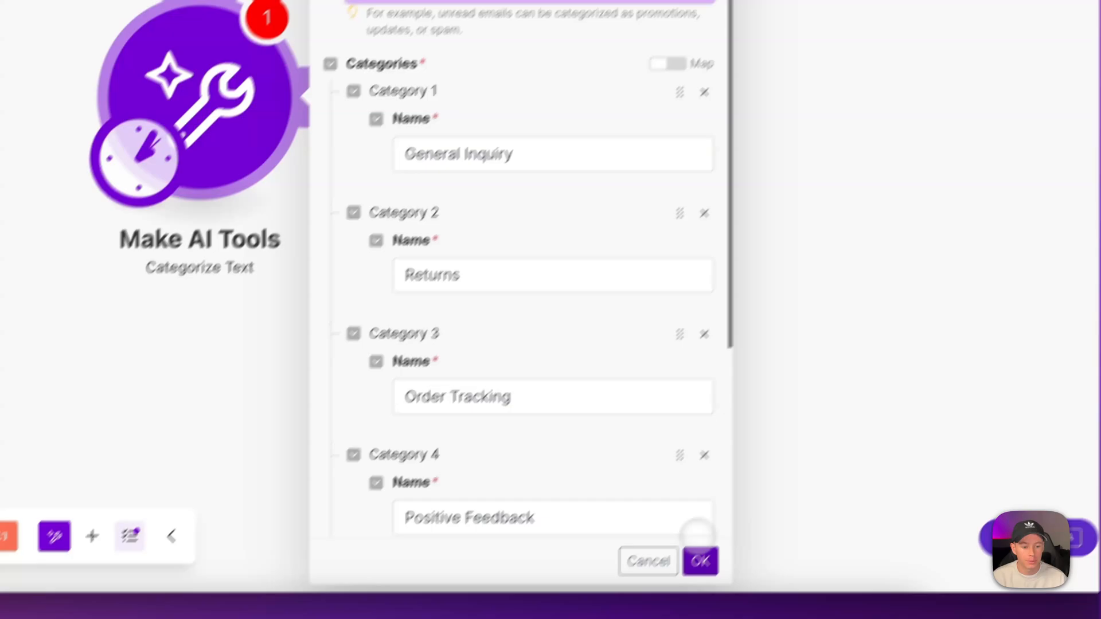
left_click(699, 561)
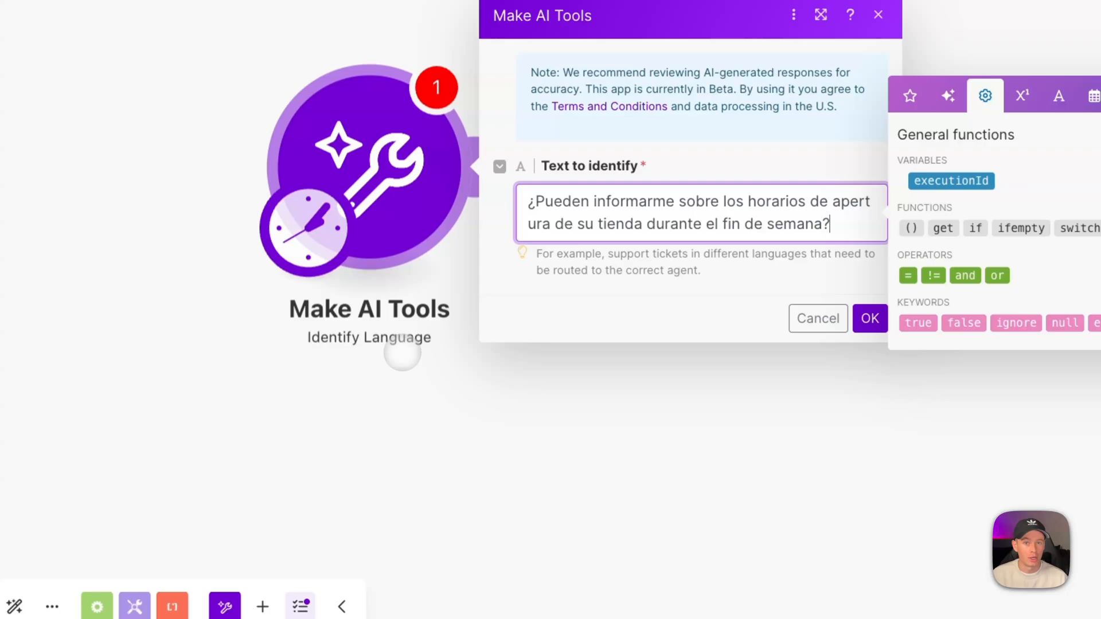
Open the Identify Language module holding the Spanish weekend opening-hours question
left_click(870, 318)
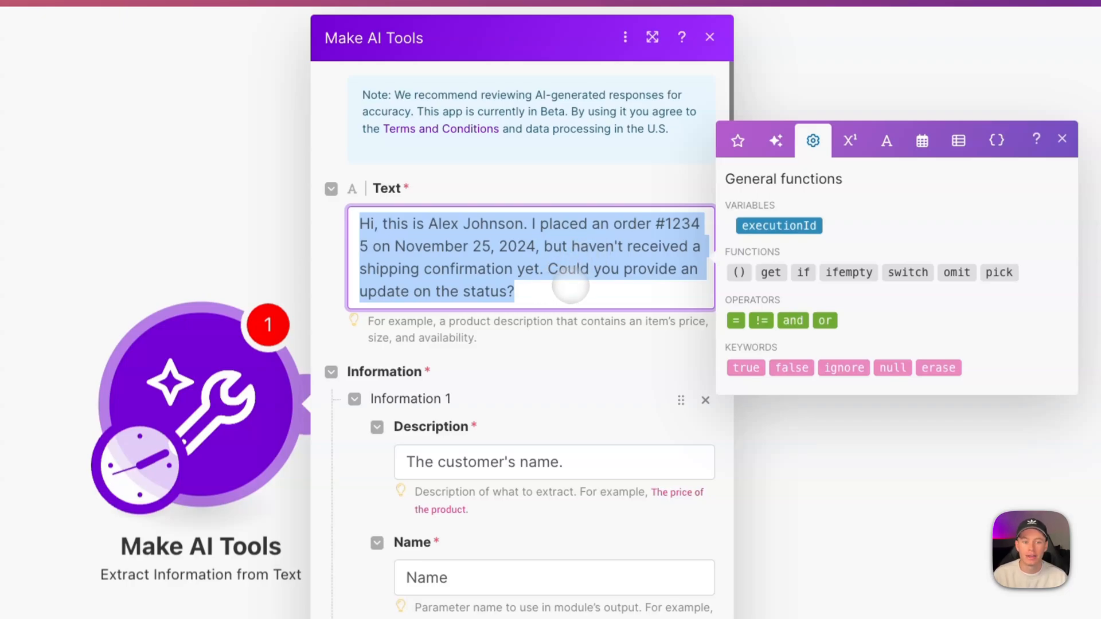
Scroll through Extract Information items for Name, Order_Number and Purchase_Date
scroll("down", 3)
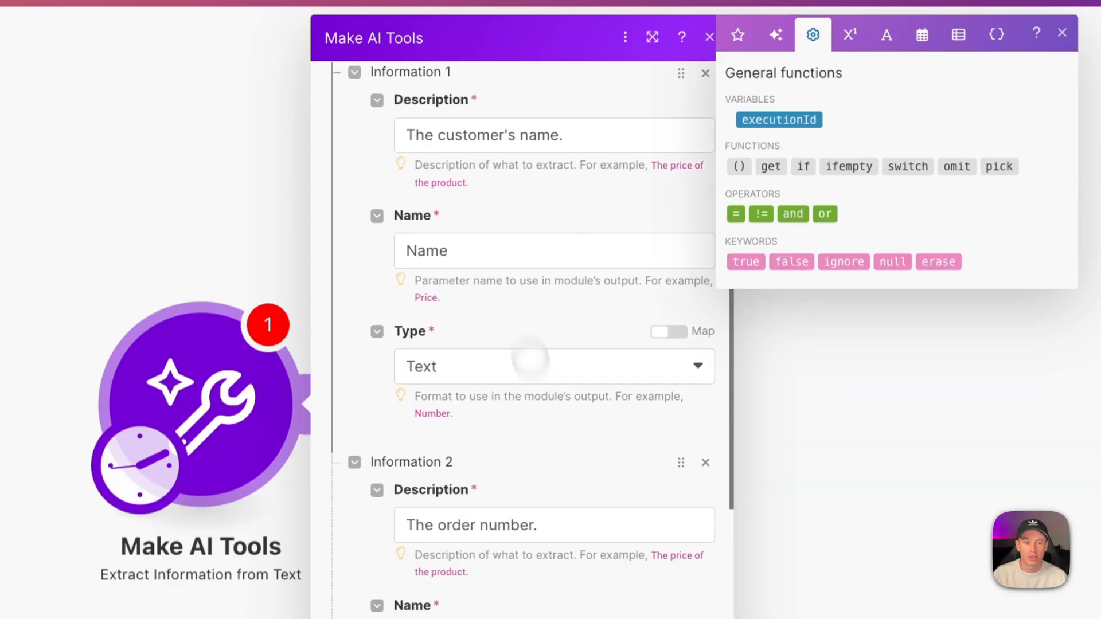
scroll("down", 3)
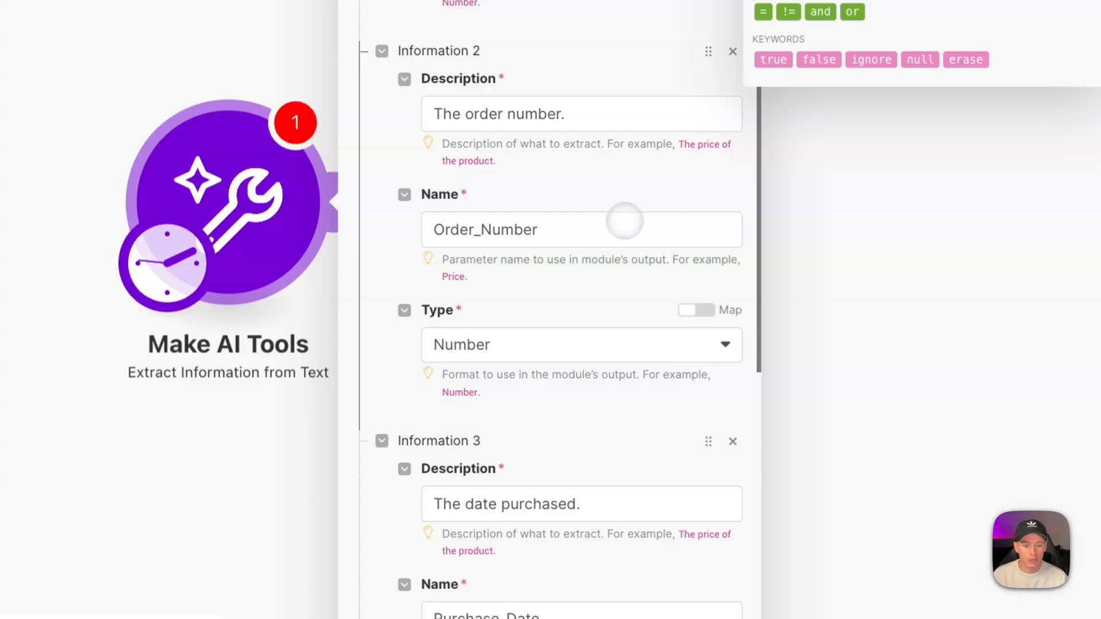
scroll("down", 3)
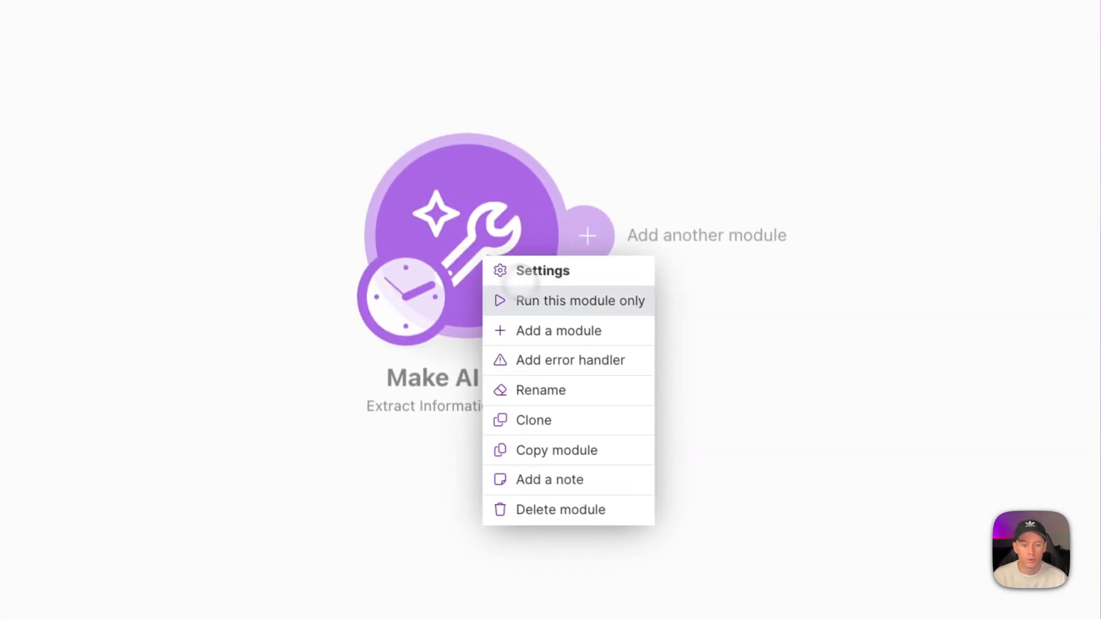
Run Extract Information alone and inspect output: Alex Johnson, order 12345, November 25, 2024
left_click(580, 301)
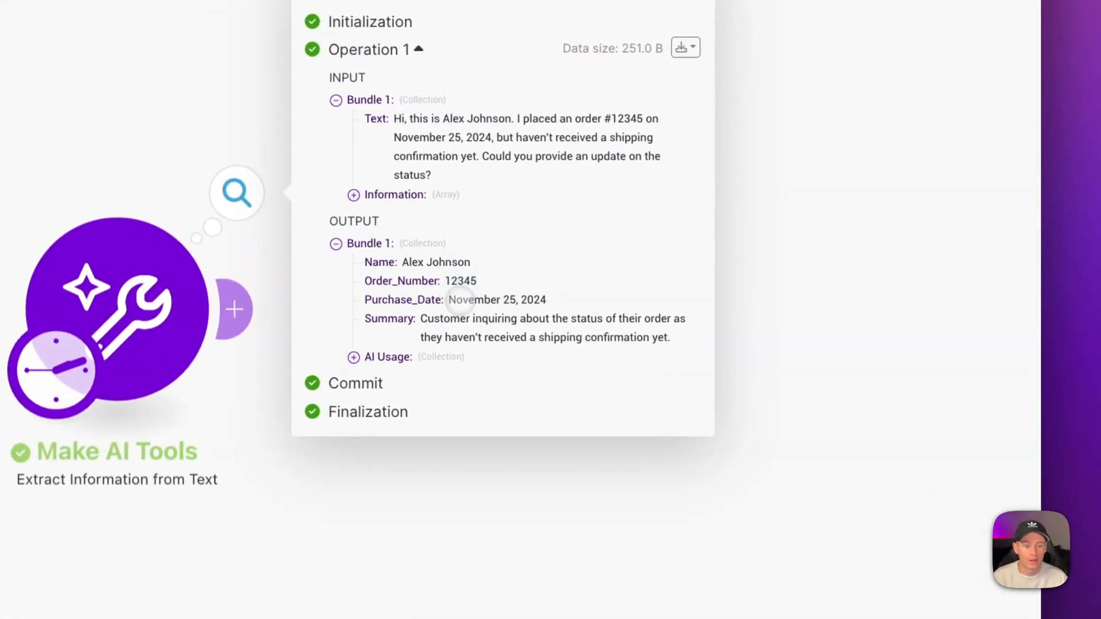
left_click_drag(420, 318, 669, 337)
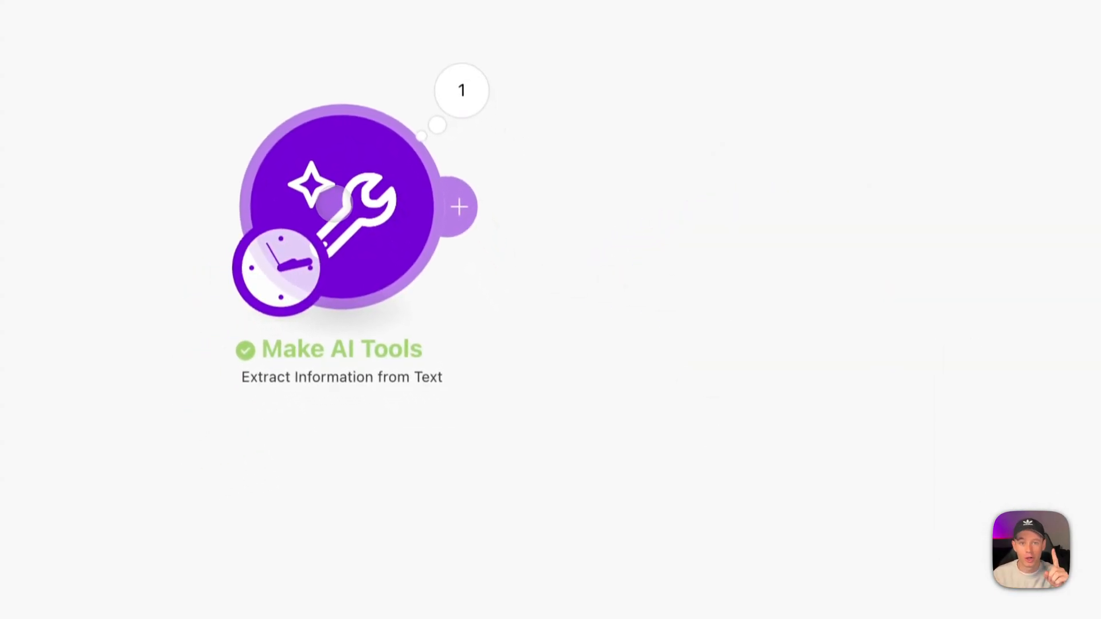
Add a new module to list Make AI Tools actions like Standardize Text
left_click(460, 204)
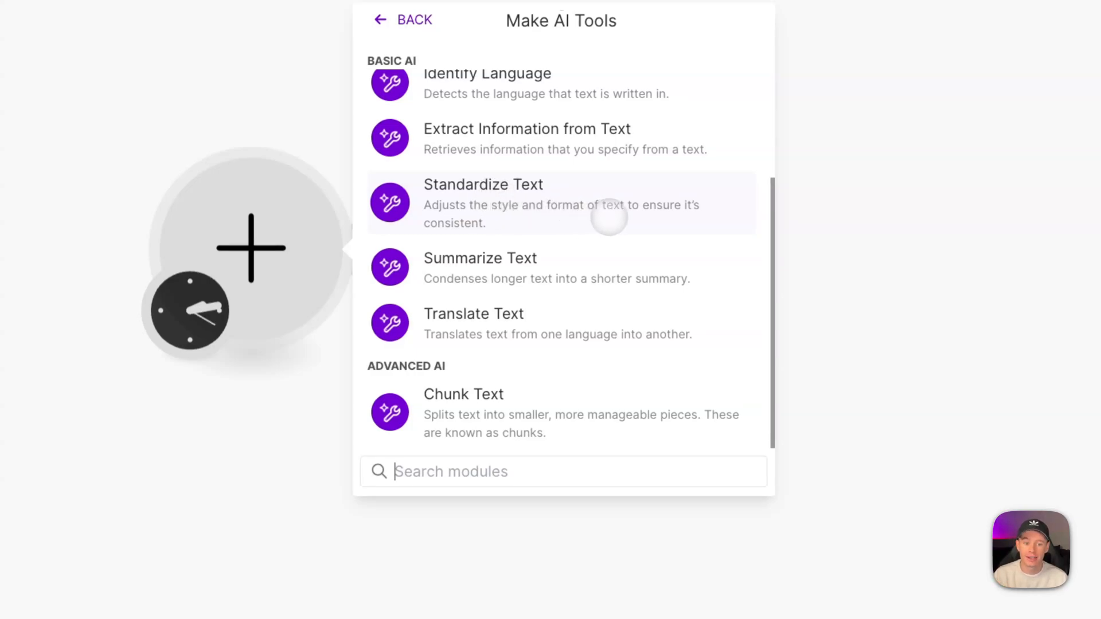
mouse_move(533, 283)
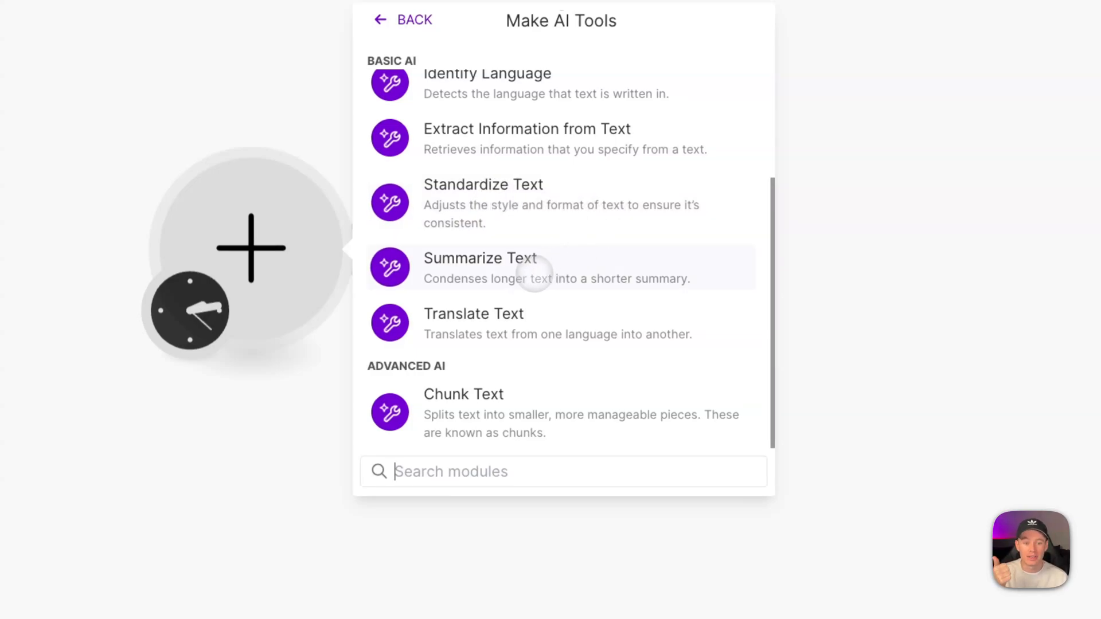
mouse_move(517, 285)
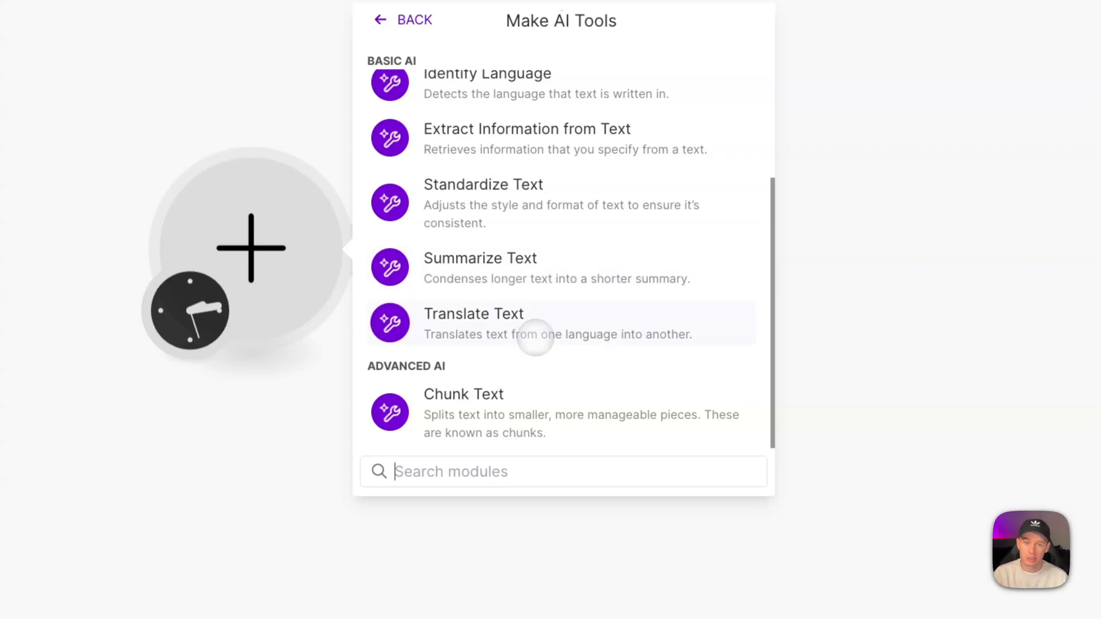
mouse_move(532, 418)
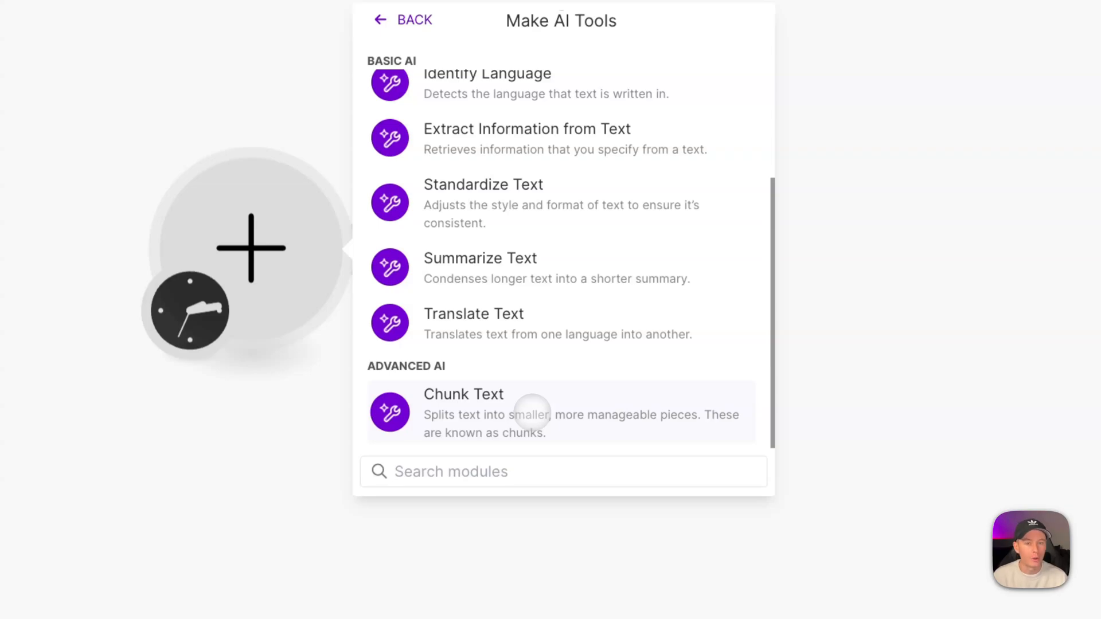
mouse_move(493, 424)
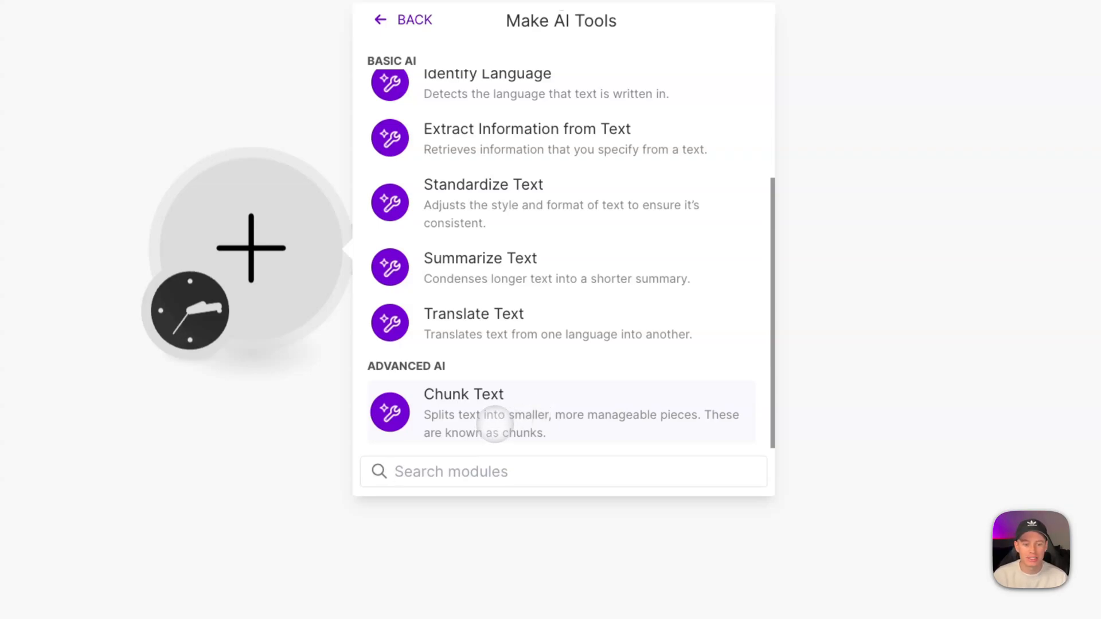